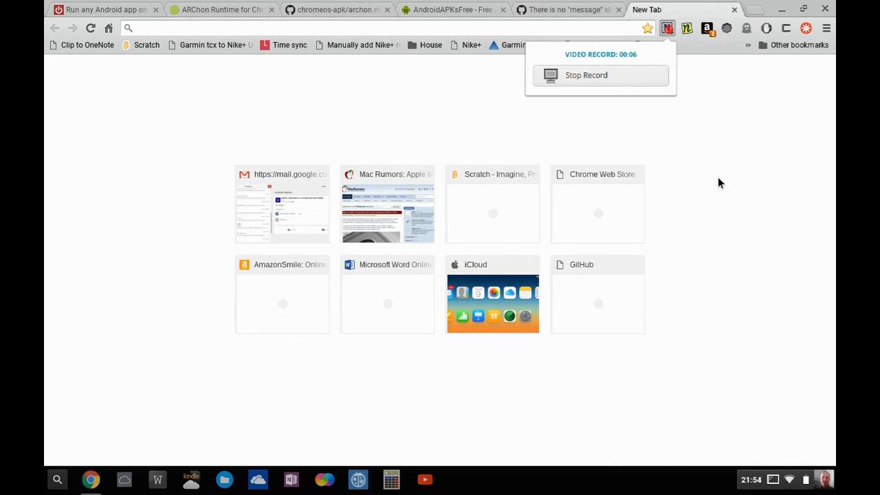
pyautogui.moveTo(635, 125)
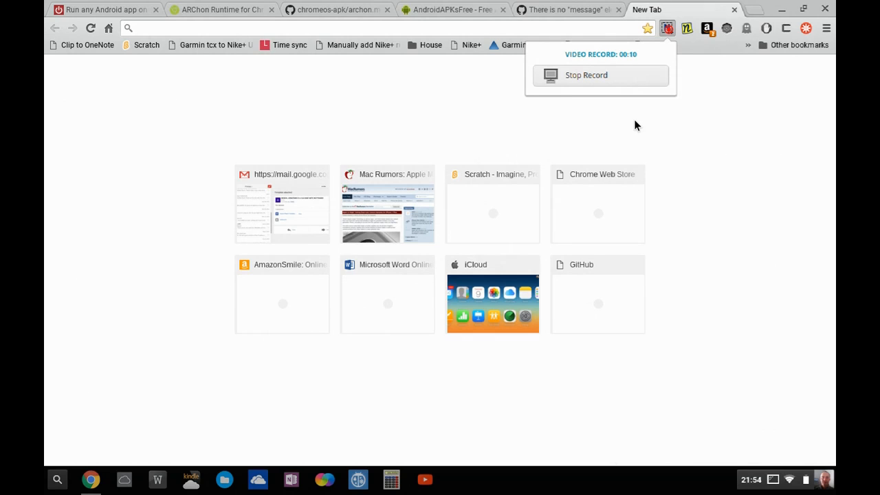
pyautogui.moveTo(543, 130)
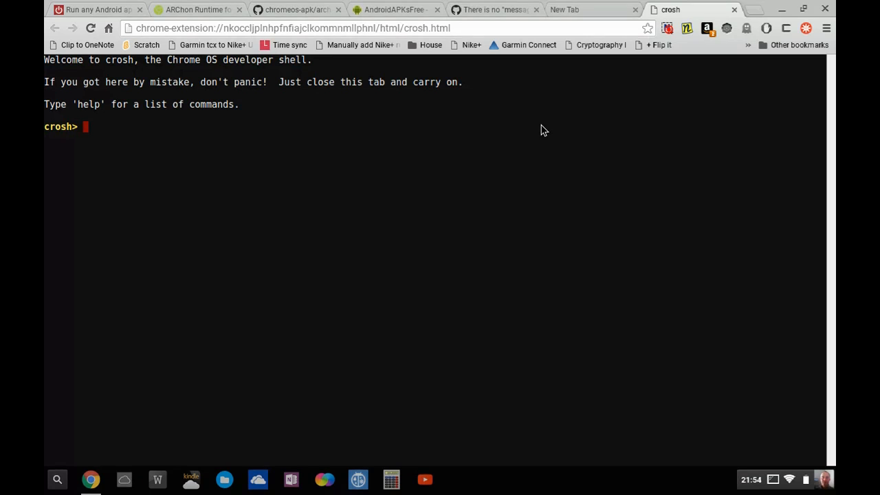
# Enter the developer shell from crosh and launch the Xfce desktop with sudo startxfce4.
pyautogui.write('shell')
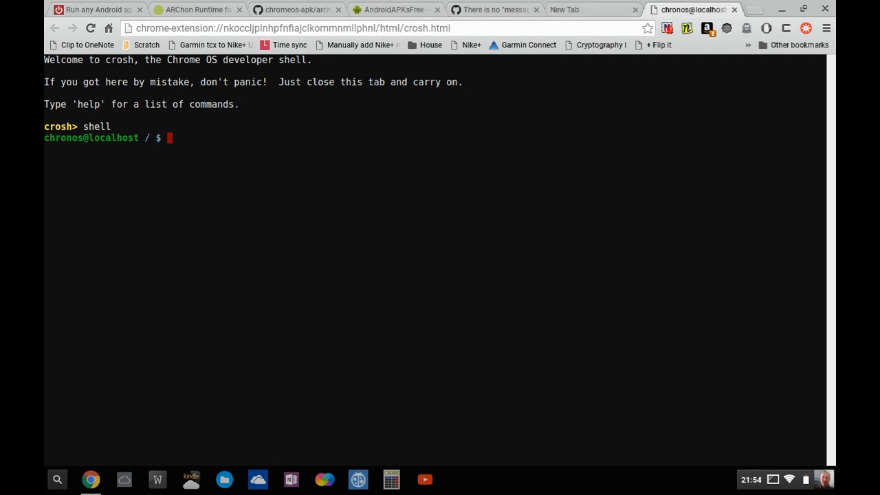
pyautogui.write('sudo startxfce4')
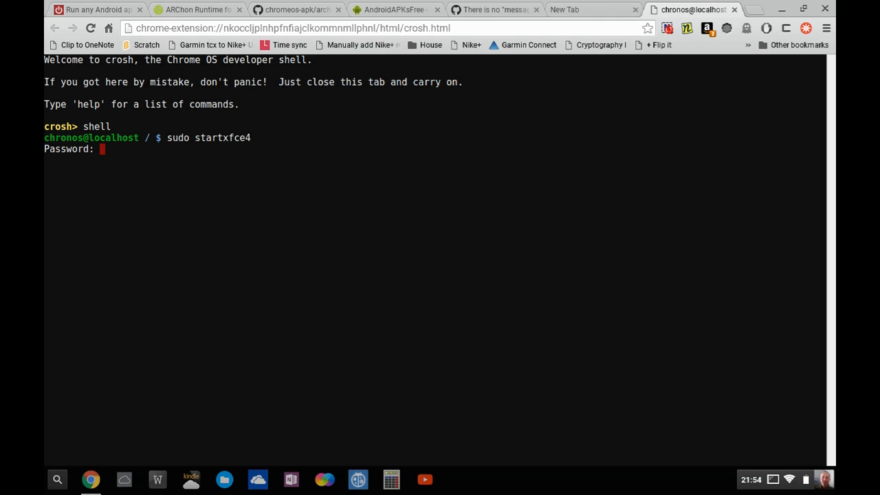
pyautogui.press('enter')
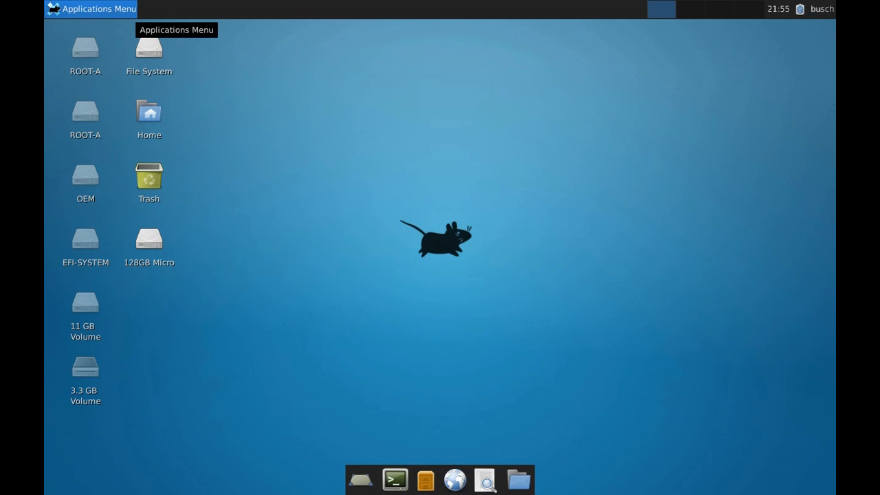
# Start the Basilisk II Mac emulator from the Run Program application finder.
pyautogui.click(90, 8)
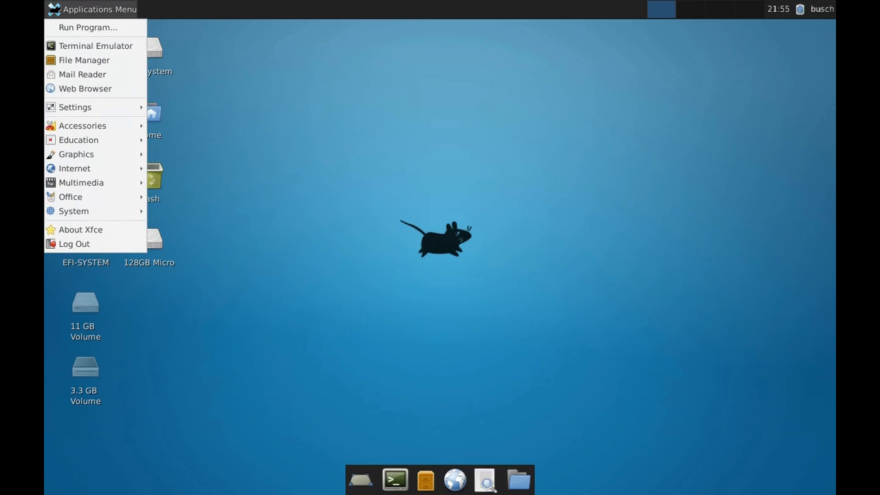
pyautogui.click(88, 27)
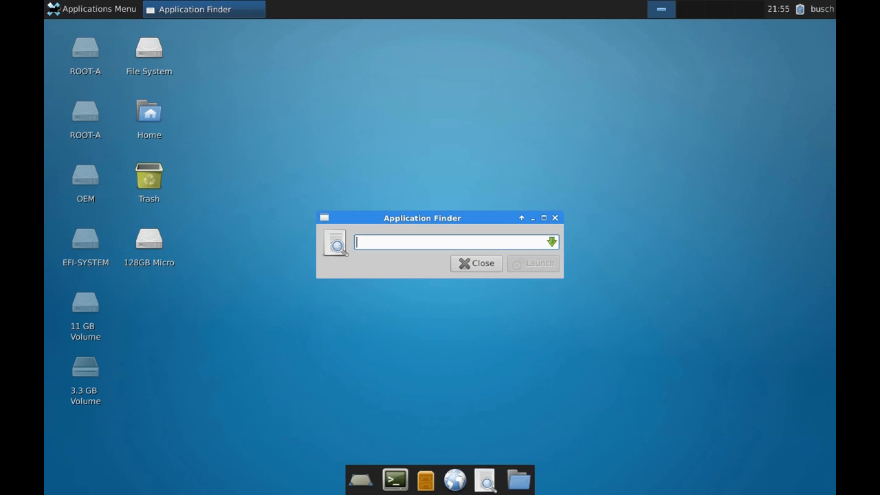
pyautogui.click(534, 263)
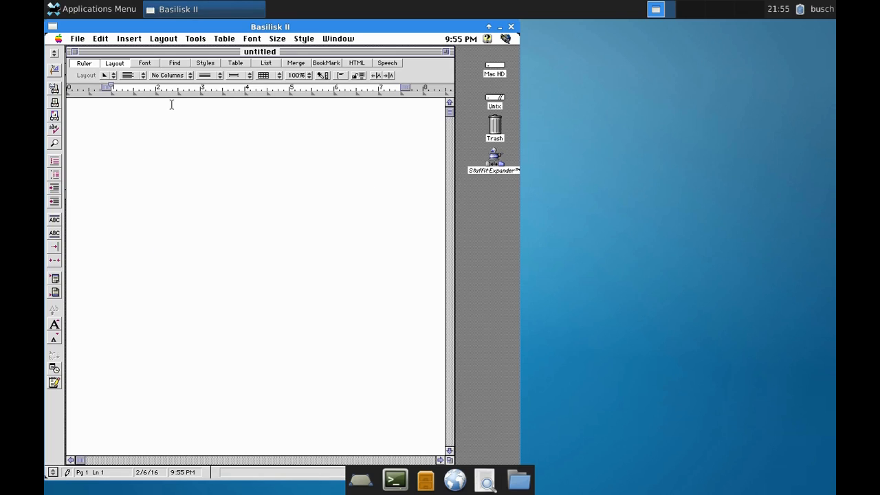
pyautogui.moveTo(192, 127)
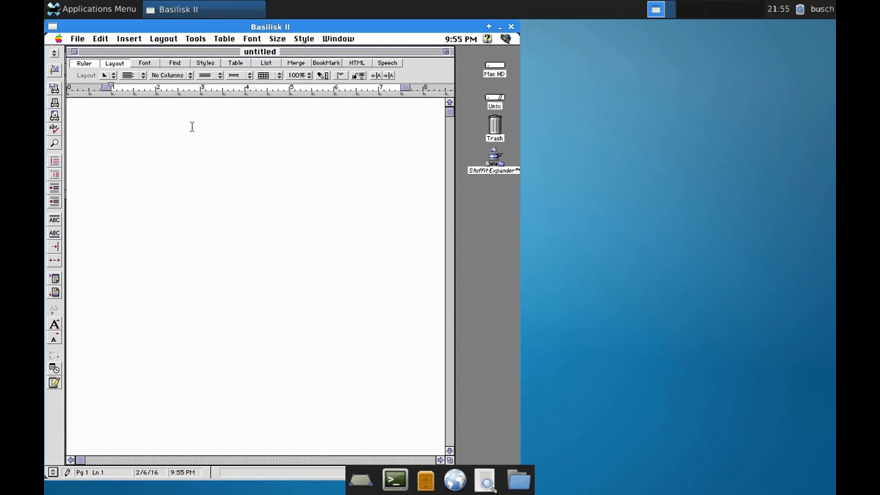
# Write 'Hello World! How are you tonight?' on the first line of the blank document.
pyautogui.click(110, 101)
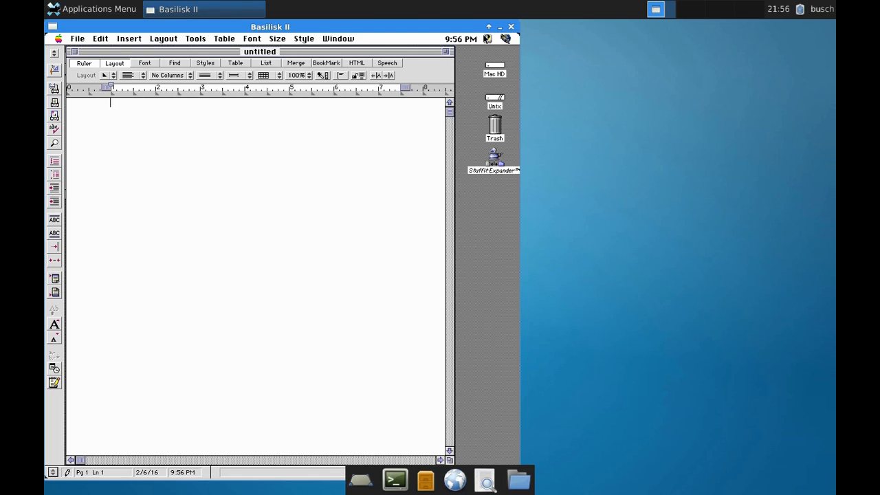
pyautogui.moveTo(423, 250)
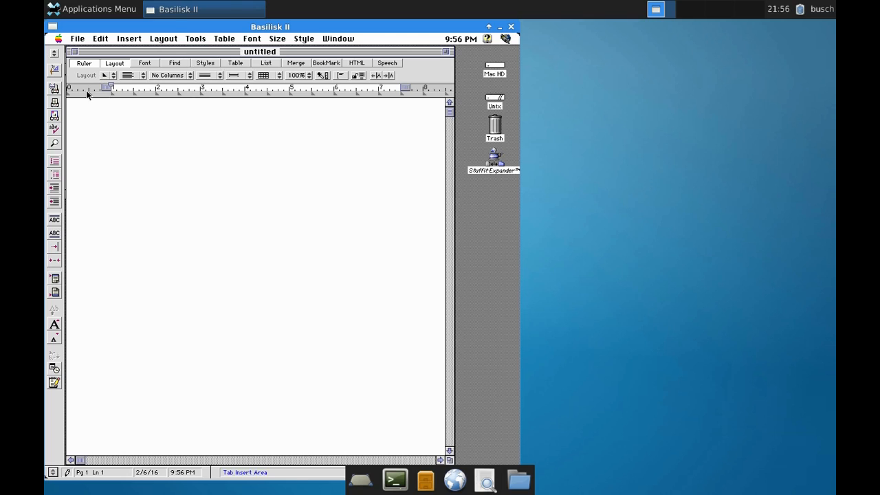
pyautogui.click(110, 102)
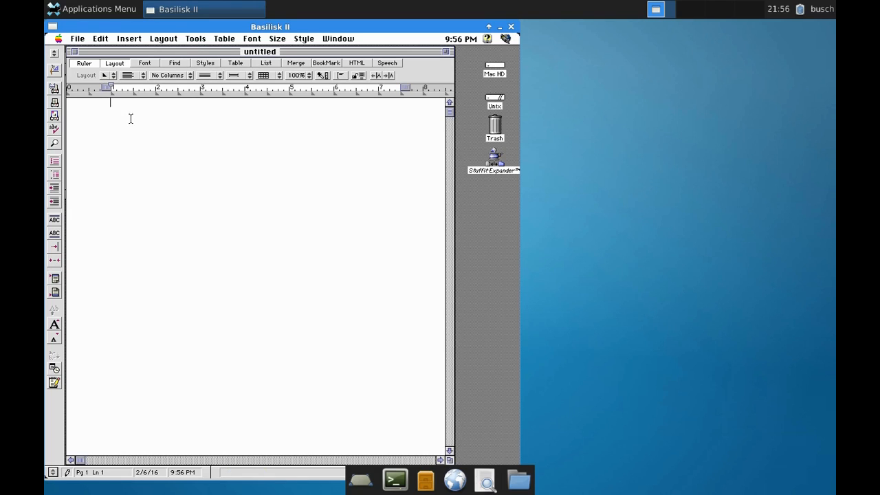
pyautogui.write('Hello Wor')
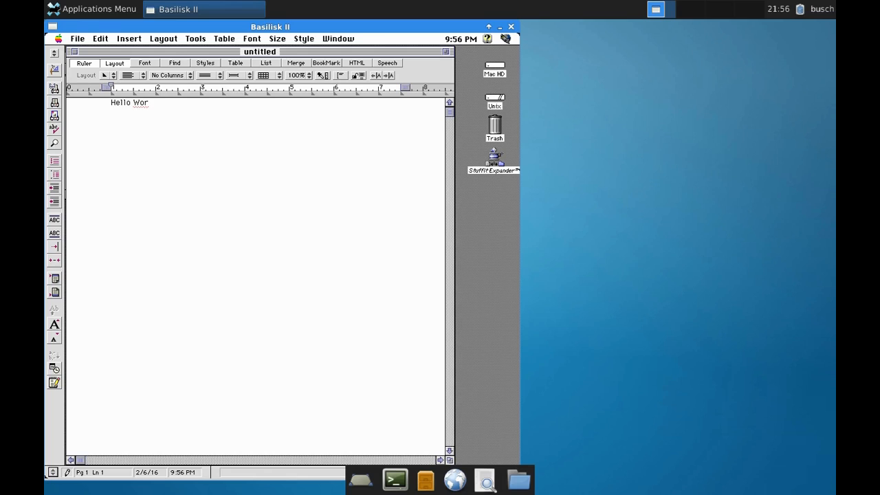
pyautogui.write('ld!')
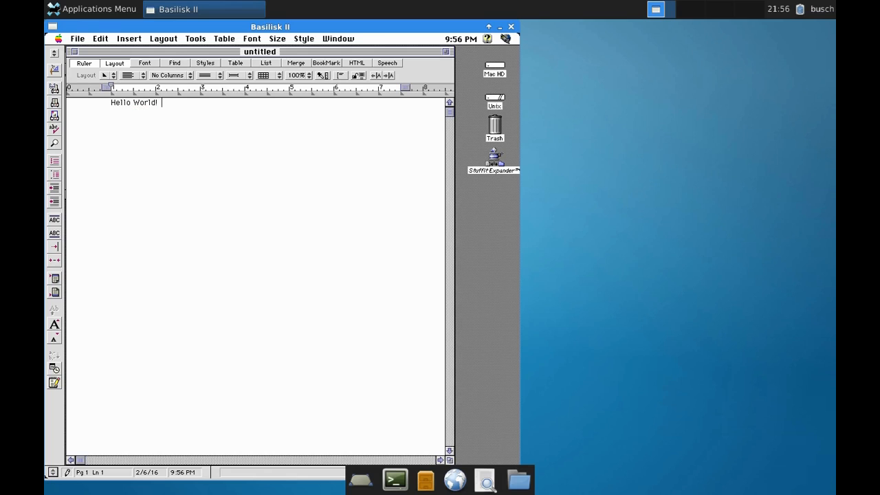
pyautogui.write('How are you')
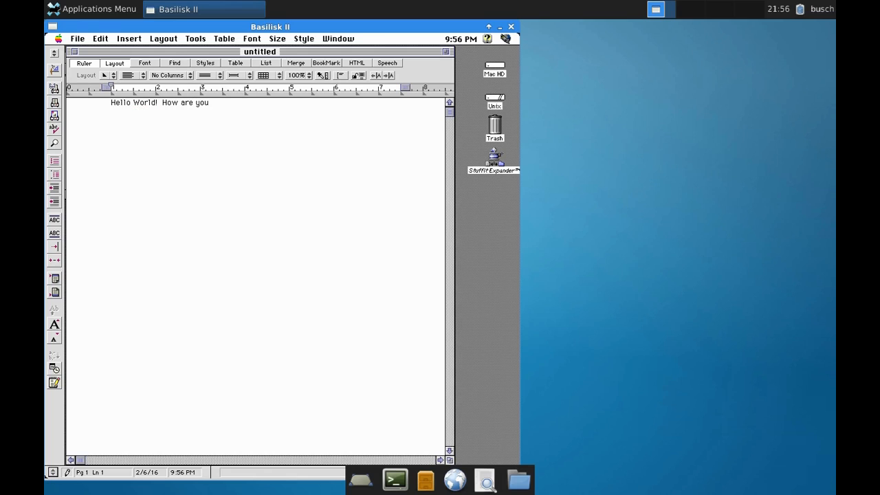
pyautogui.write('tonight?')
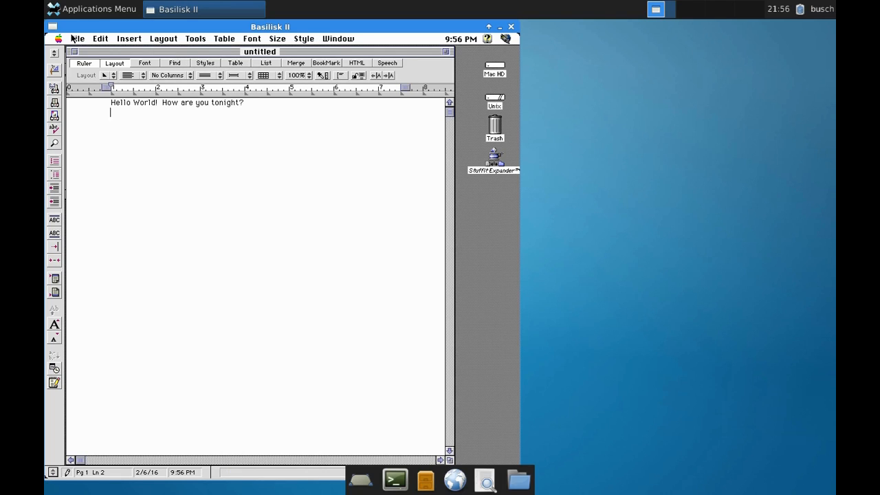
# Quit WordPerfect discarding the unsaved document, then shut down the emulated Mac from the Finder.
pyautogui.click(77, 38)
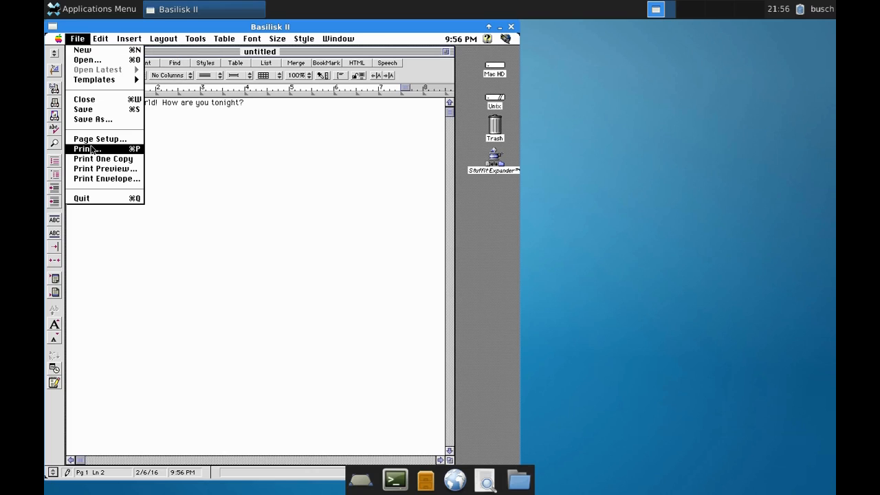
pyautogui.moveTo(90, 202)
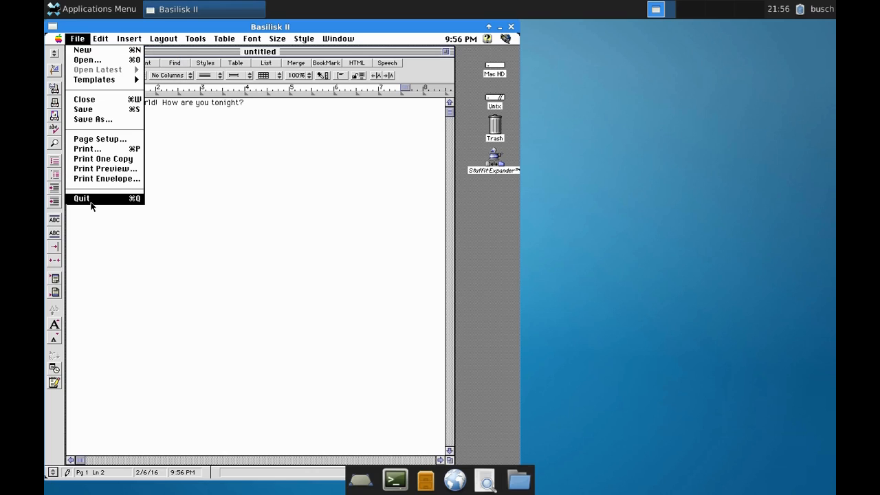
pyautogui.click(81, 198)
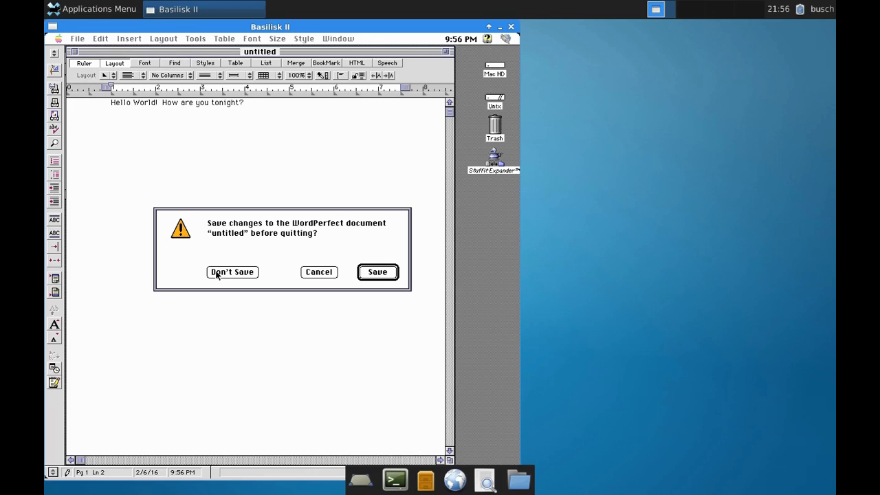
pyautogui.click(232, 272)
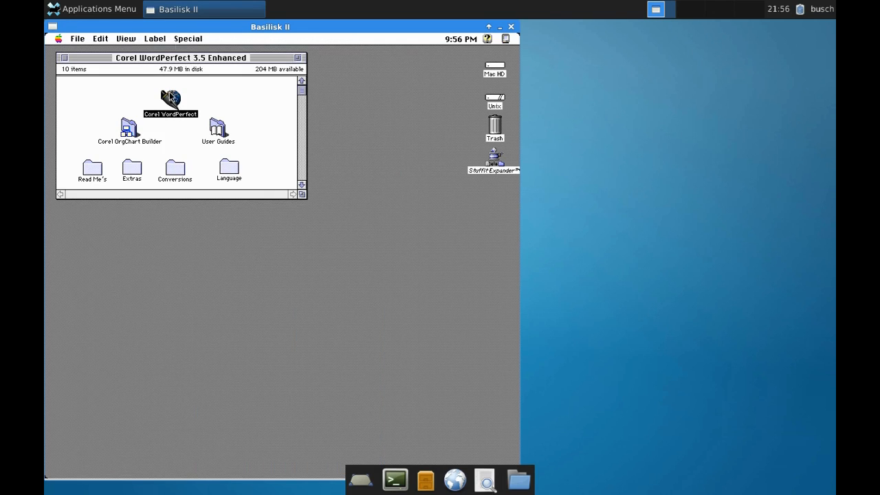
pyautogui.click(187, 38)
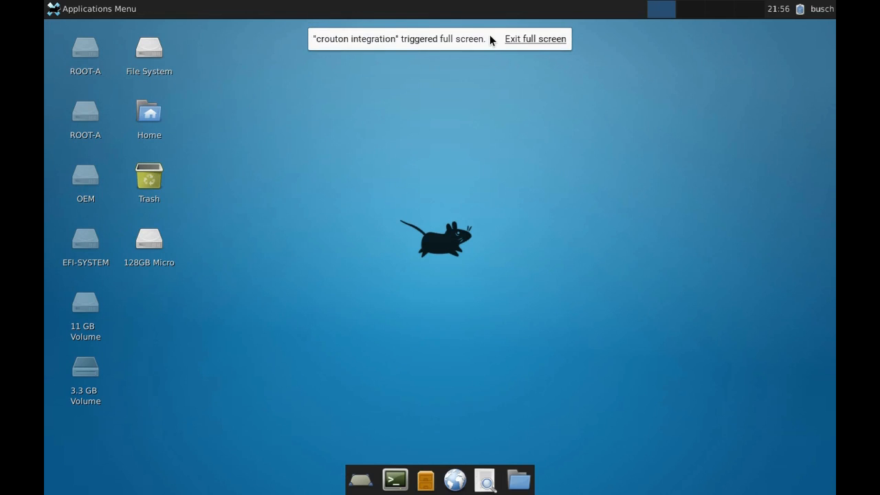
# Exit full screen so the Xfce desktop runs in a window over Chrome OS.
pyautogui.click(536, 38)
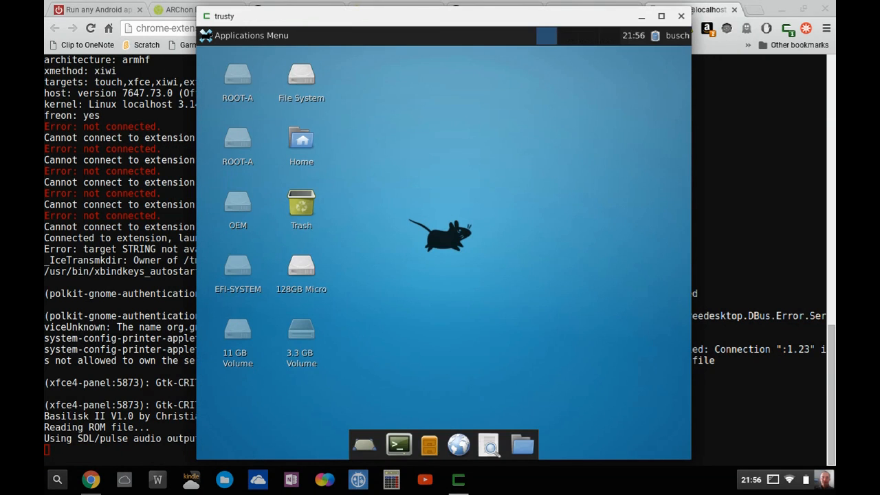
pyautogui.moveTo(429, 445)
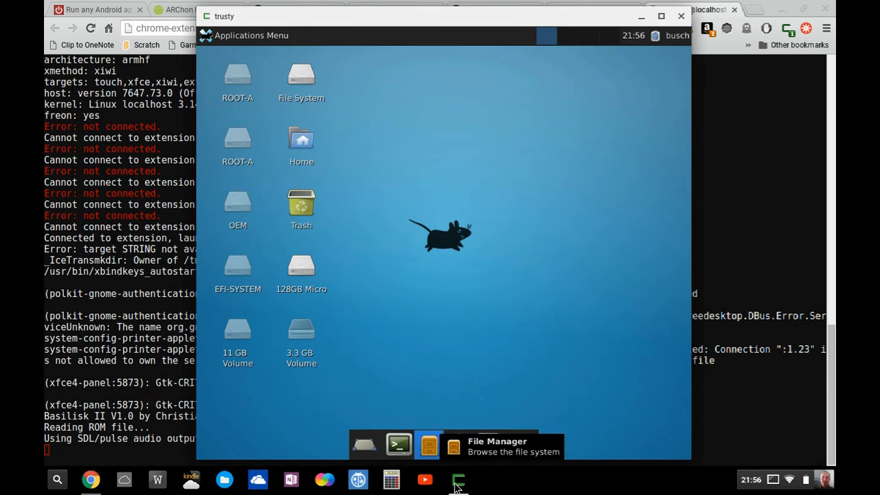